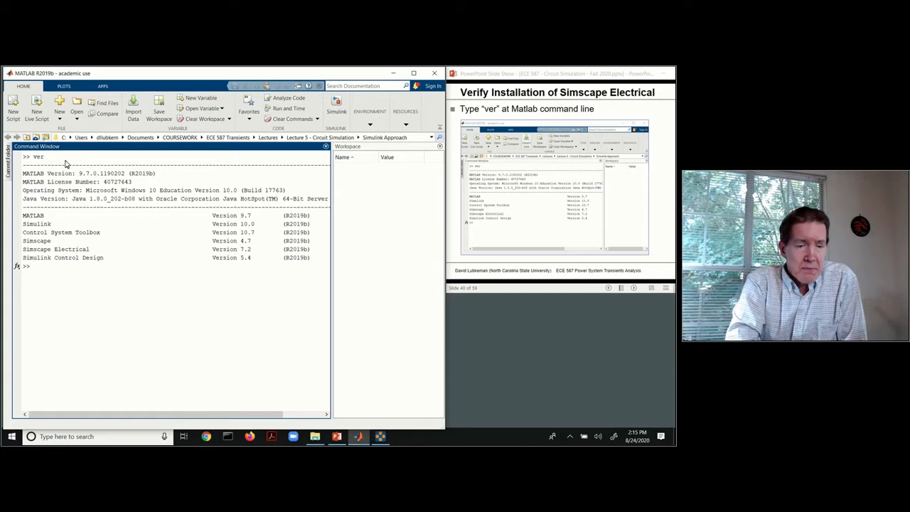
pyautogui.moveTo(276, 322)
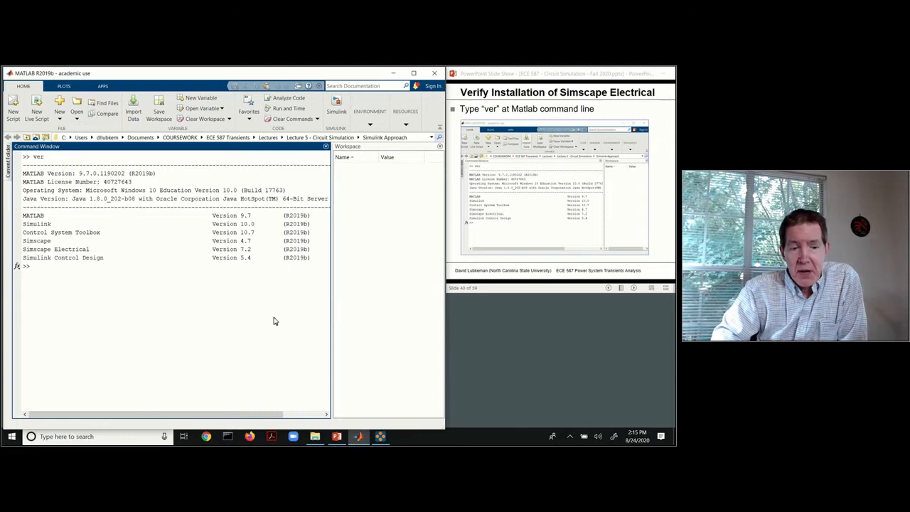
pyautogui.moveTo(545, 222)
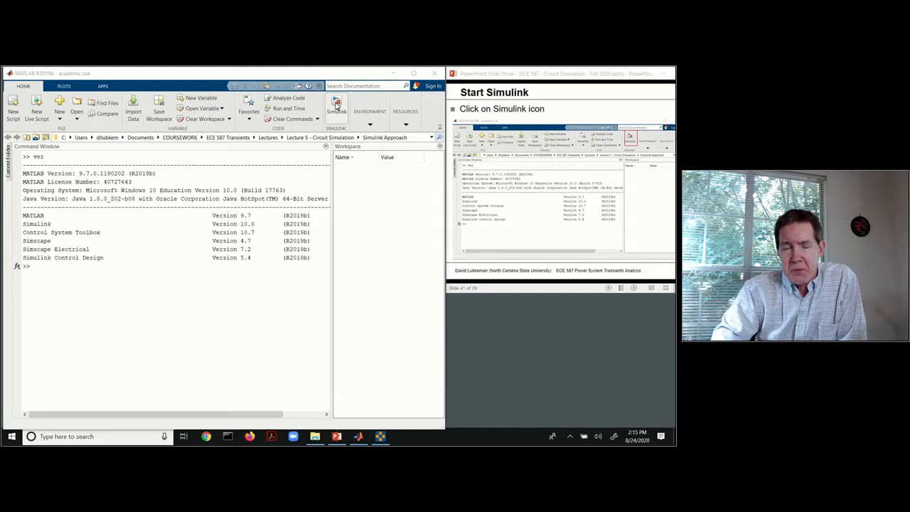
# Start Simulink from the MATLAB Home tab and browse the example models before choosing Blank Model.
pyautogui.click(336, 107)
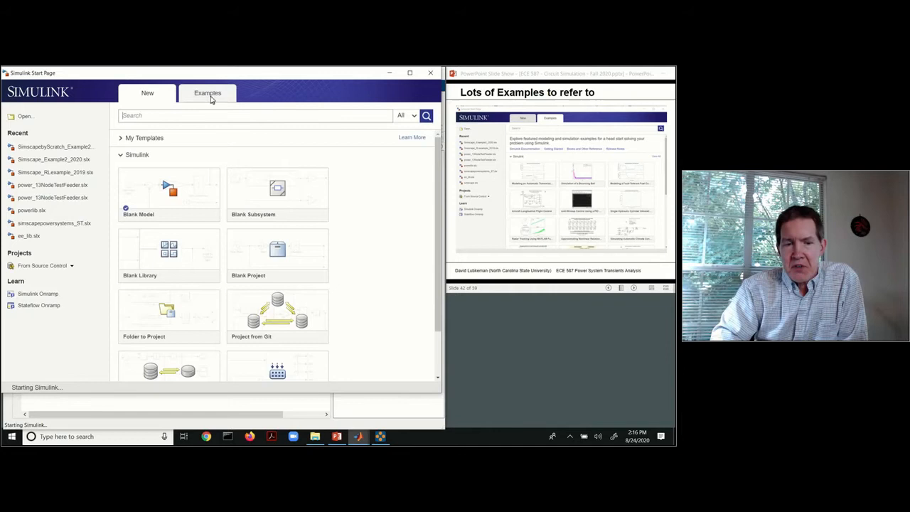
pyautogui.click(207, 92)
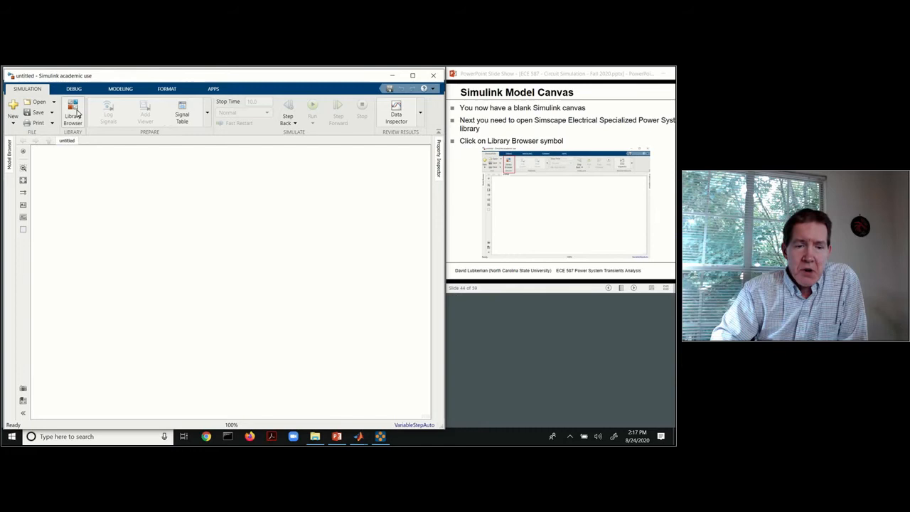
pyautogui.click(73, 114)
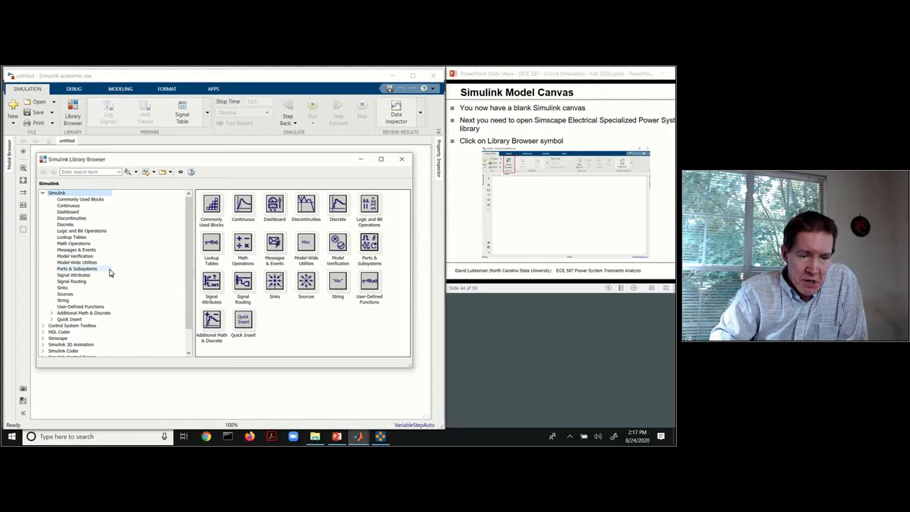
pyautogui.moveTo(103, 269)
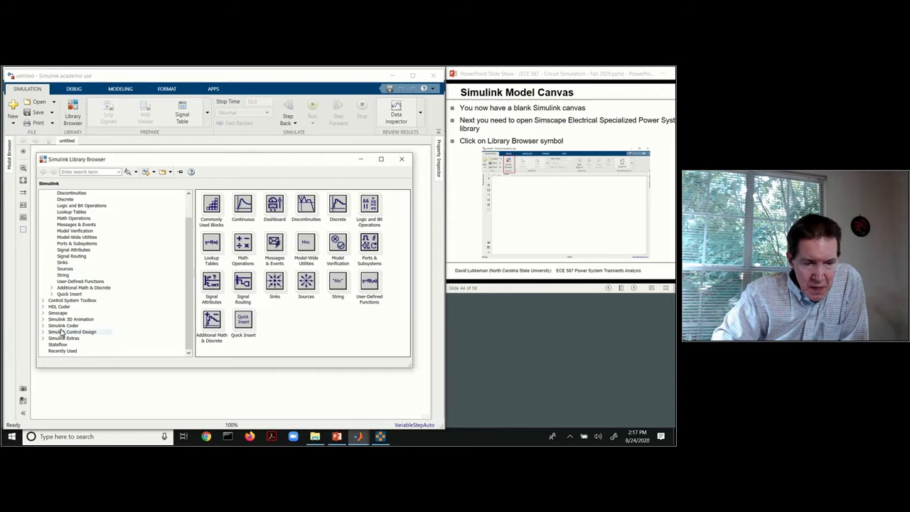
pyautogui.click(66, 333)
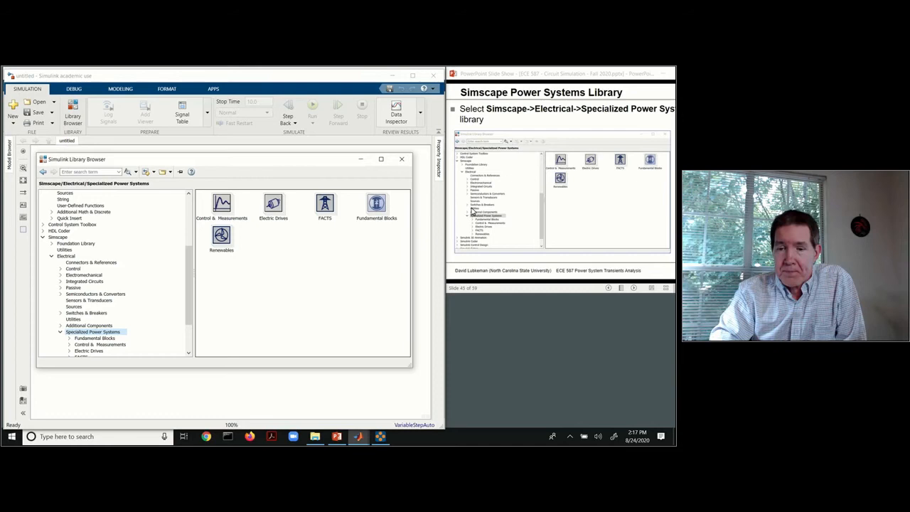
pyautogui.moveTo(273, 205)
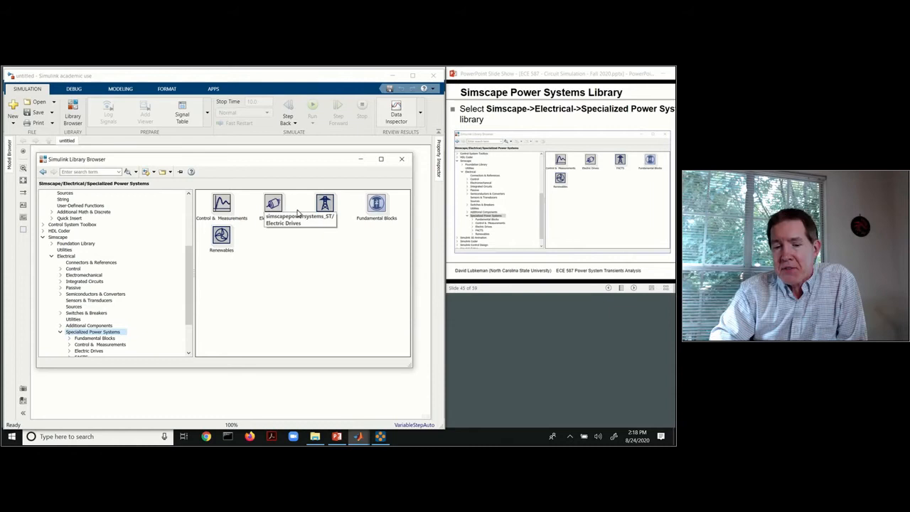
pyautogui.moveTo(324, 205)
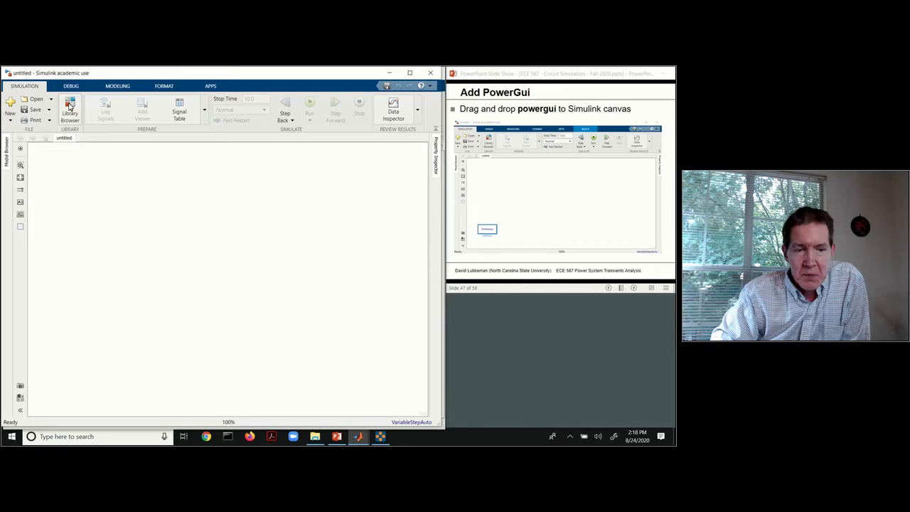
# Drag a powergui block from Fundamental Blocks onto the lower left of the canvas and nudge it higher.
pyautogui.click(70, 111)
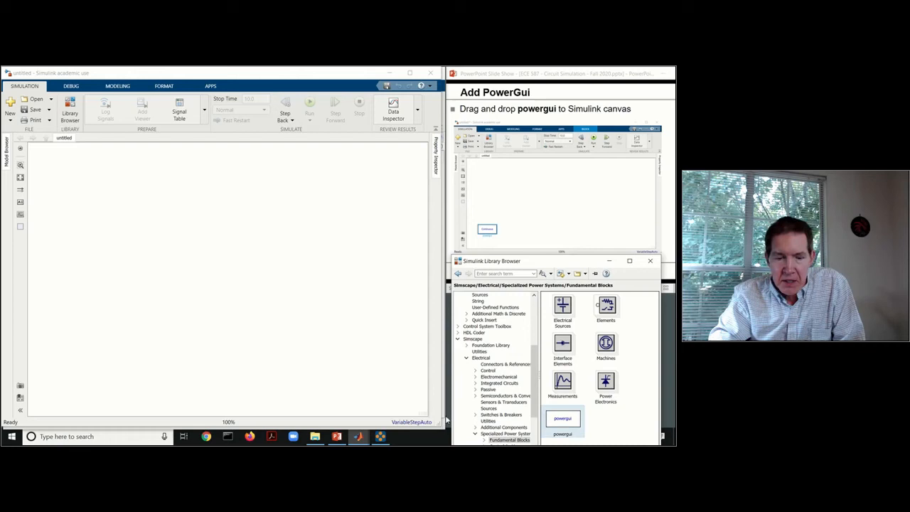
pyautogui.moveTo(563, 418); pyautogui.dragTo(99, 358)
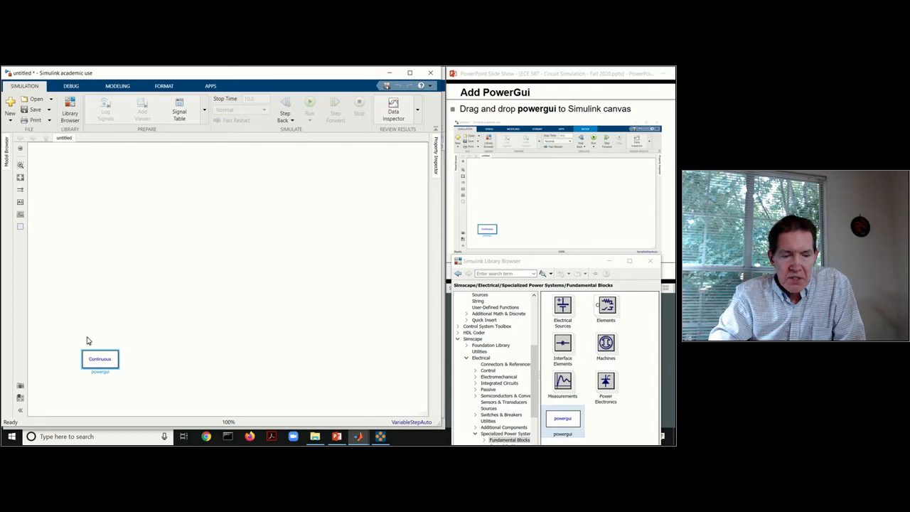
pyautogui.moveTo(100, 363); pyautogui.dragTo(86, 338)
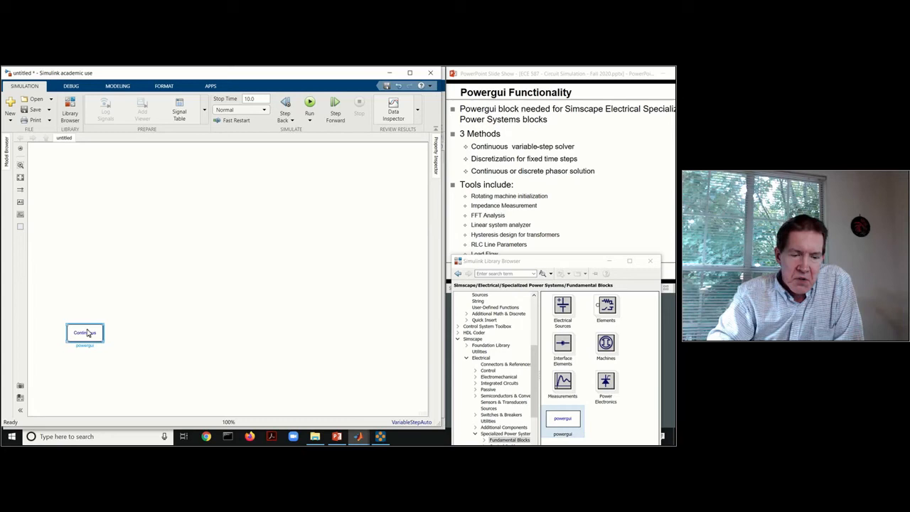
pyautogui.doubleClick(85, 333)
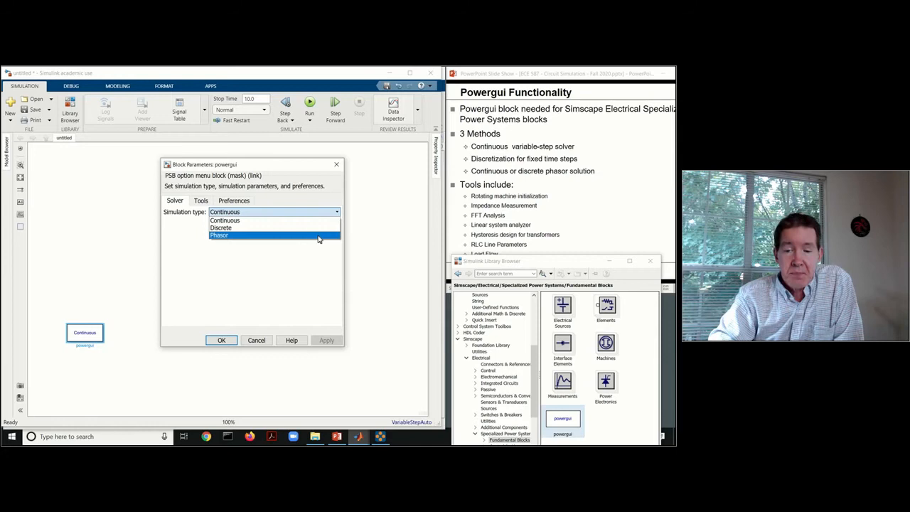
pyautogui.click(201, 199)
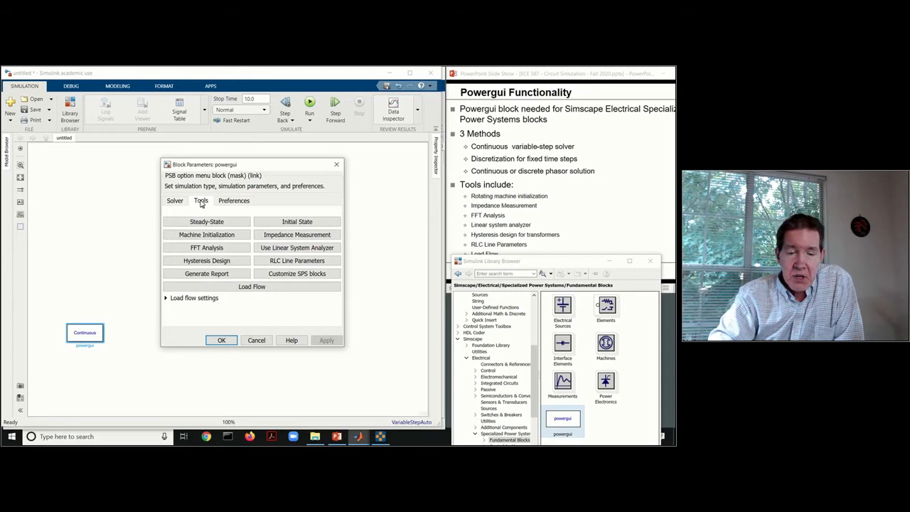
pyautogui.click(206, 235)
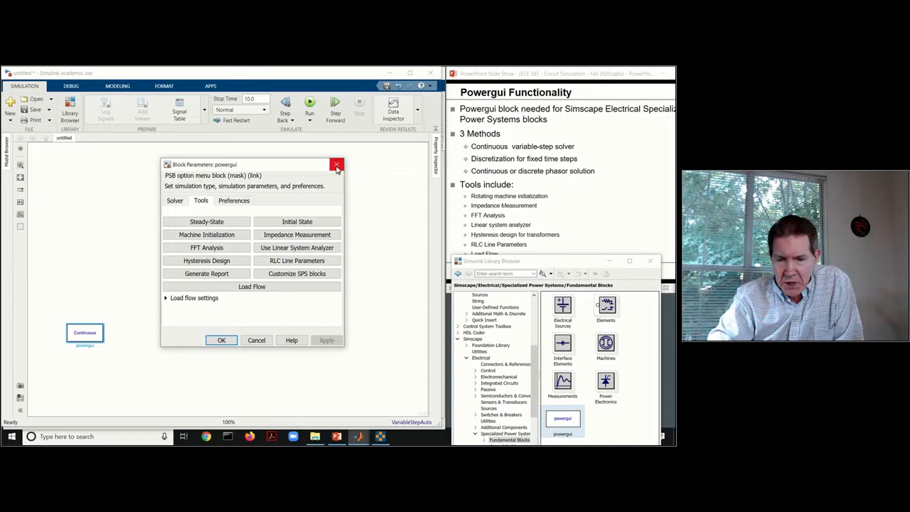
pyautogui.click(336, 165)
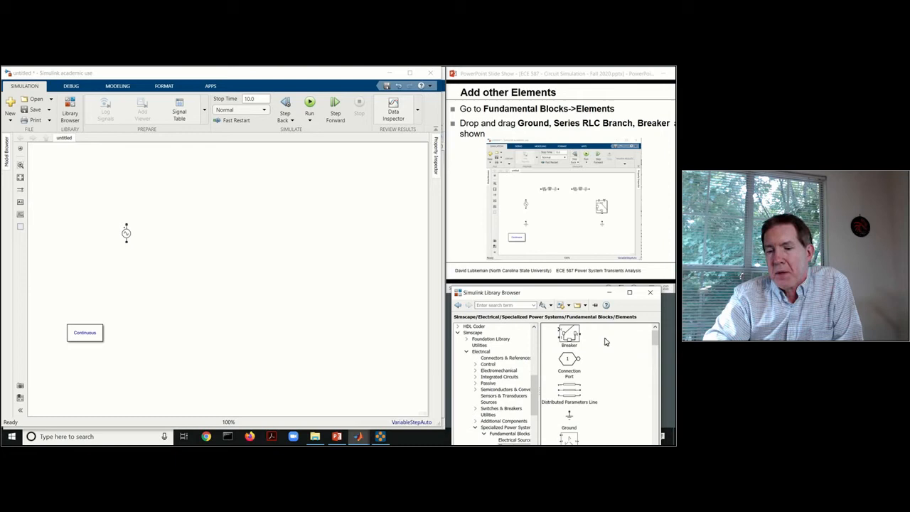
# Place a Breaker, a Ground and a Series RLC Branch from Elements onto the canvas.
pyautogui.moveTo(569, 335); pyautogui.dragTo(316, 225)
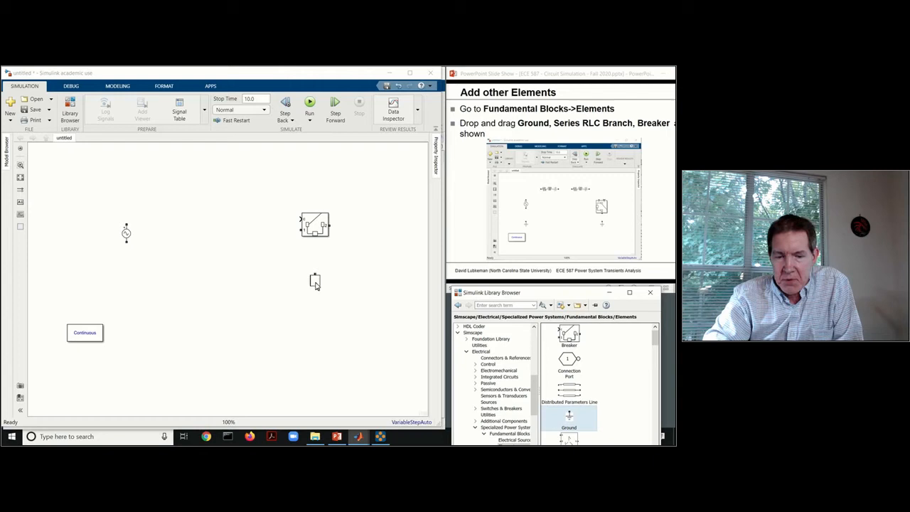
pyautogui.moveTo(316, 279); pyautogui.dragTo(121, 282)
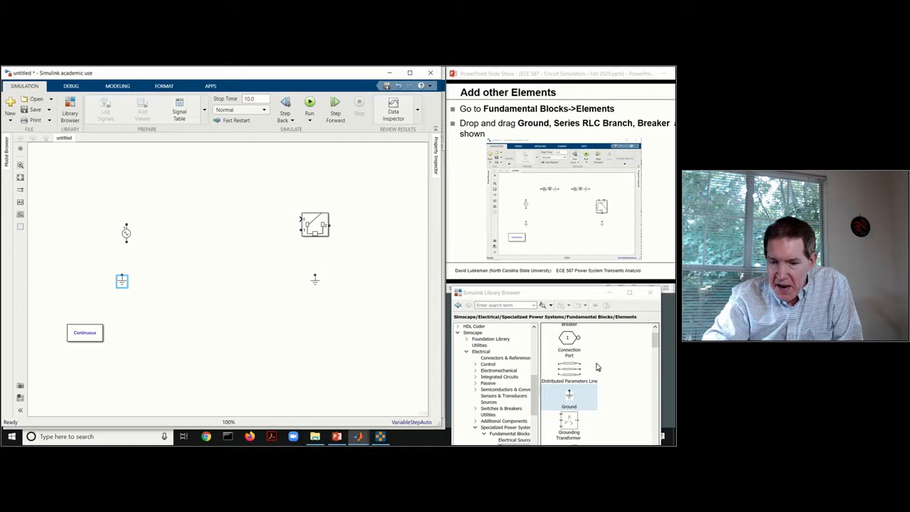
pyautogui.scroll(-3)
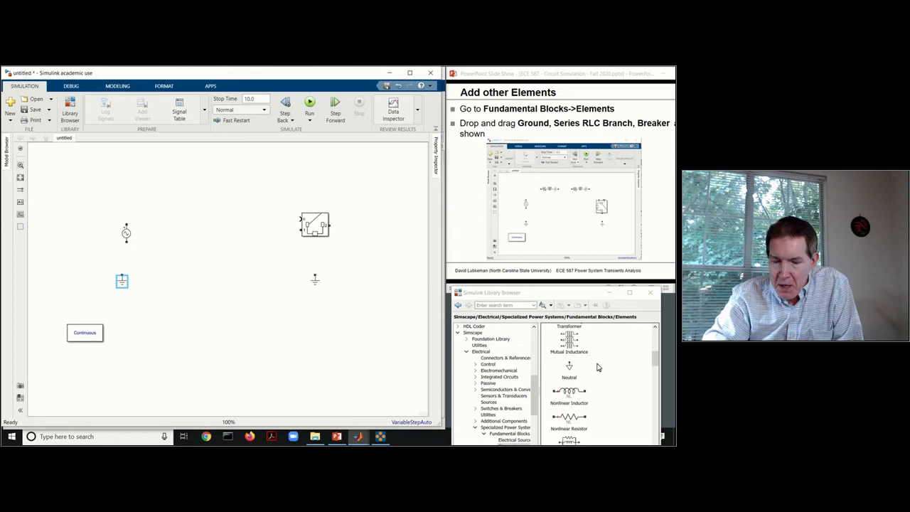
pyautogui.scroll(-3)
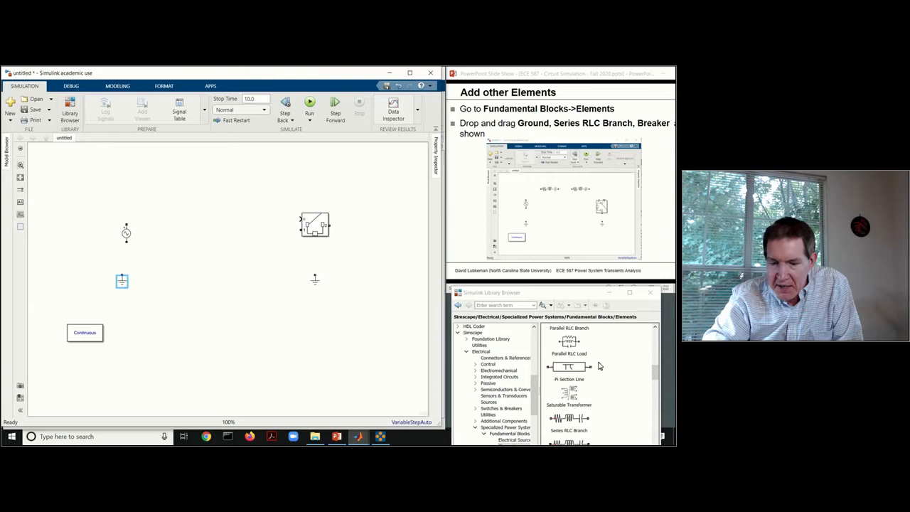
pyautogui.moveTo(569, 376); pyautogui.dragTo(183, 186)
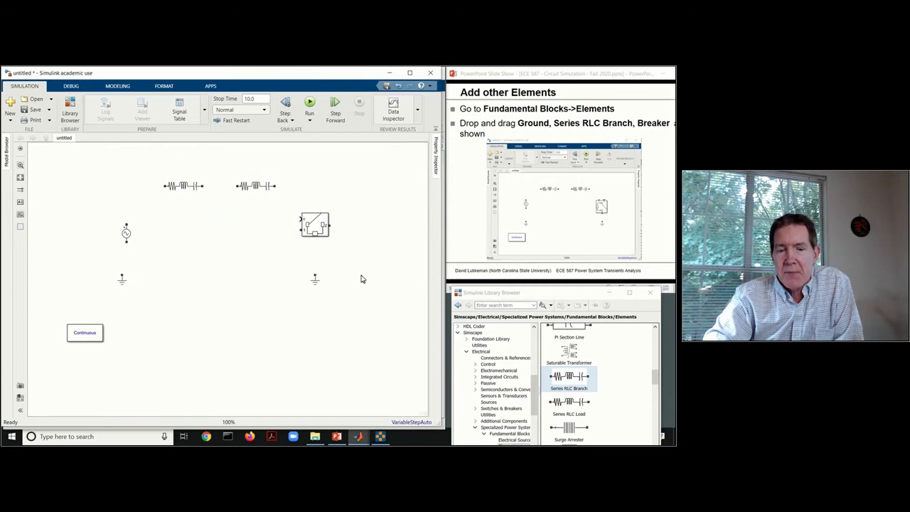
pyautogui.rightClick(314, 225)
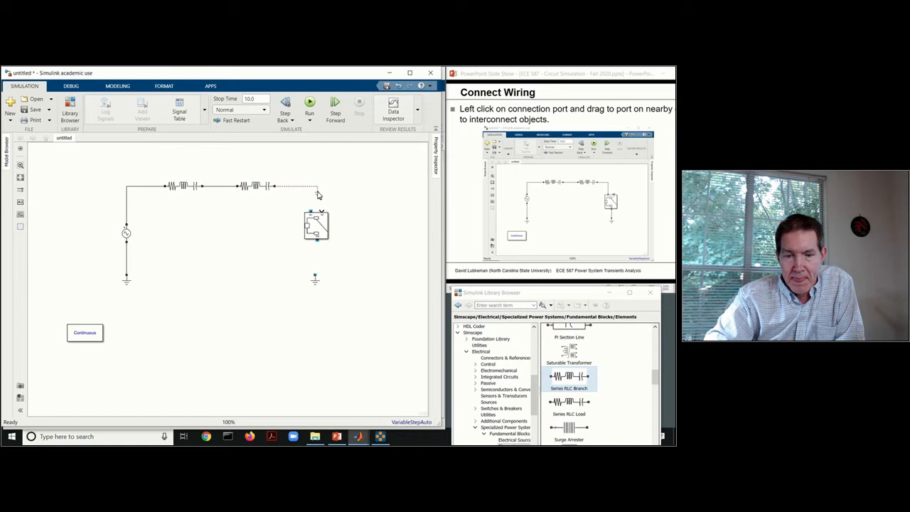
# Wire the breaker into the circuit and down to its ground block, closing the loop.
pyautogui.moveTo(316, 192); pyautogui.dragTo(316, 278)
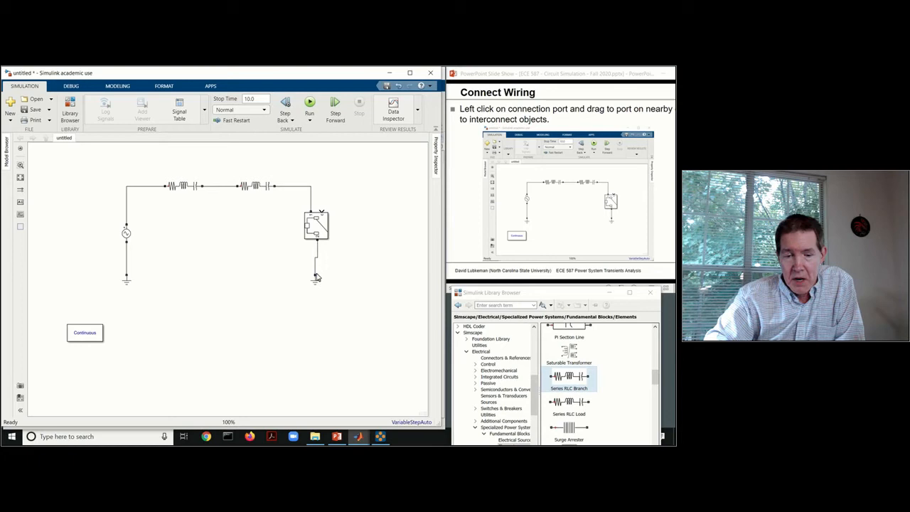
pyautogui.click(315, 281)
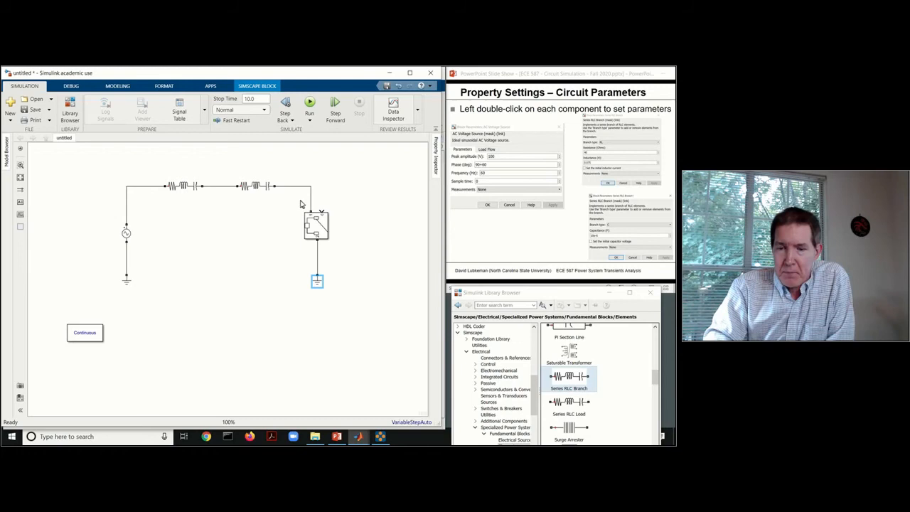
# Set the AC Voltage Source phase to 90 degrees, keeping 100 V peak and 60 Hz, and confirm.
pyautogui.doubleClick(127, 233)
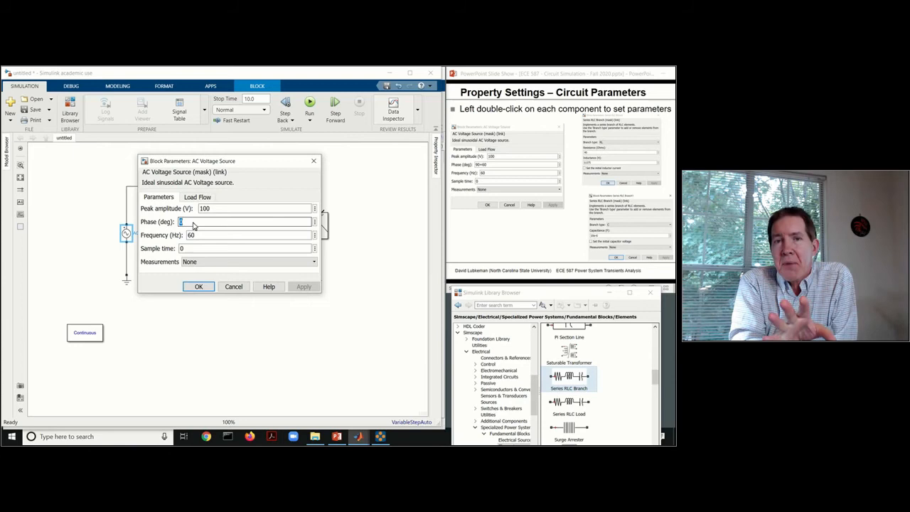
pyautogui.write('90+60')
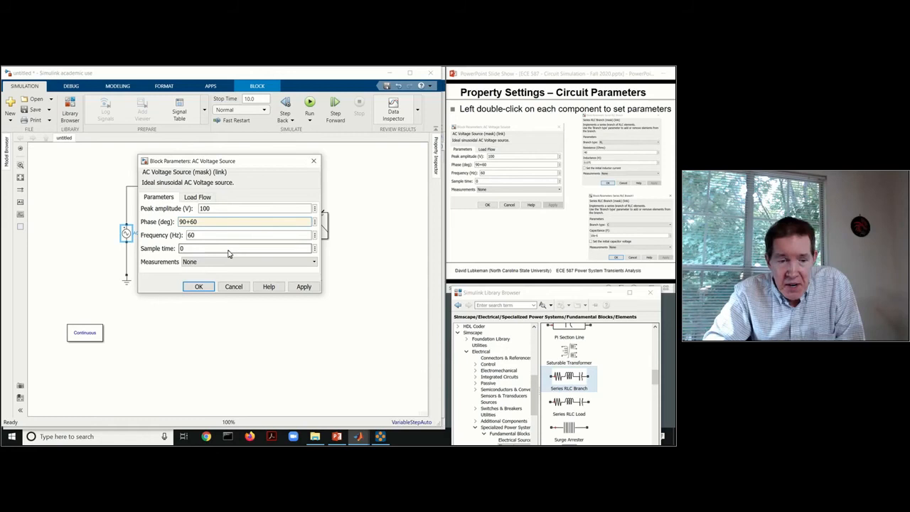
pyautogui.click(199, 288)
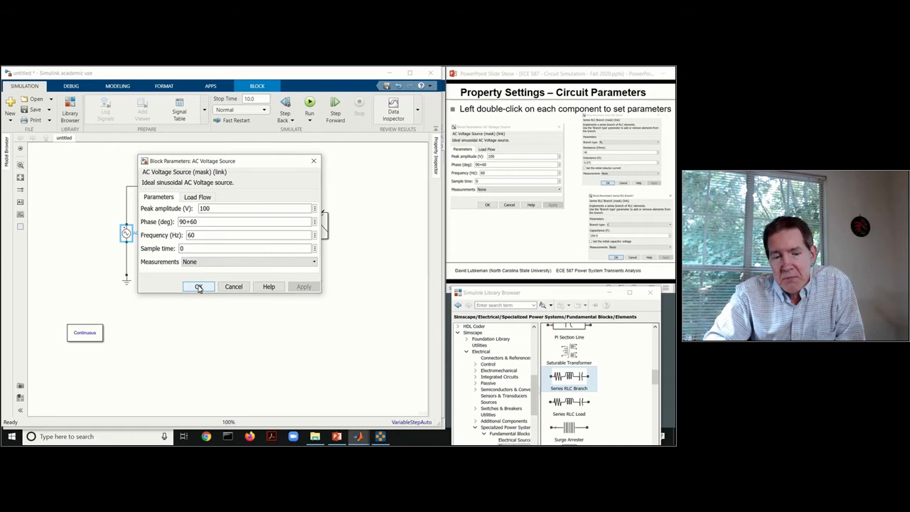
pyautogui.click(199, 288)
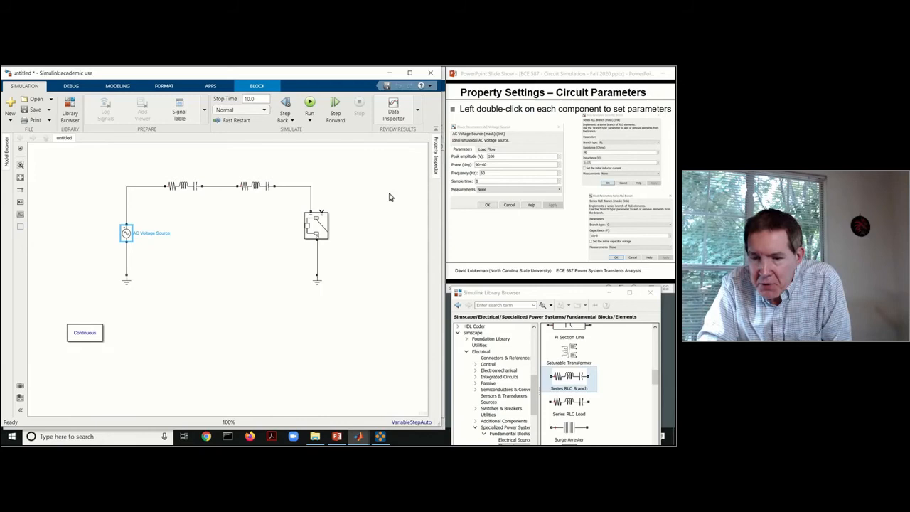
# Make the first series branch RL with 40 ohms resistance and 75e-3 H inductance, and confirm.
pyautogui.click(381, 144)
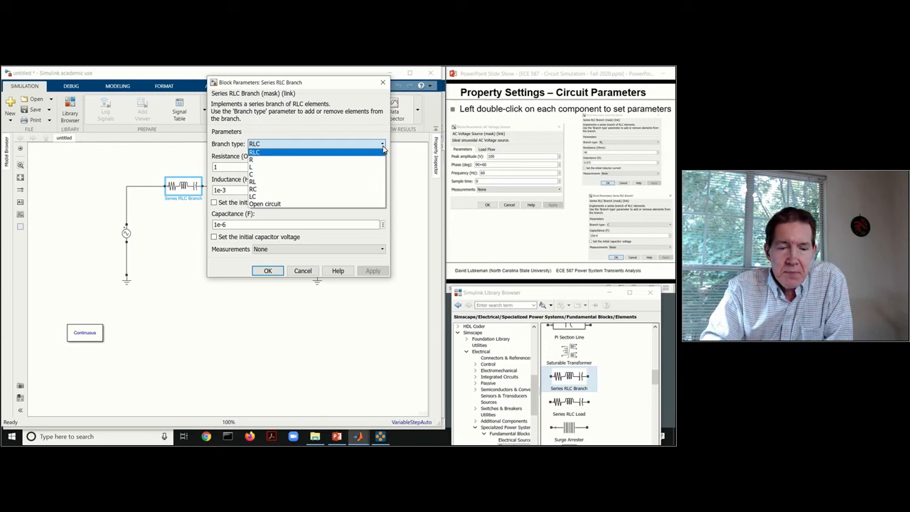
pyautogui.click(253, 182)
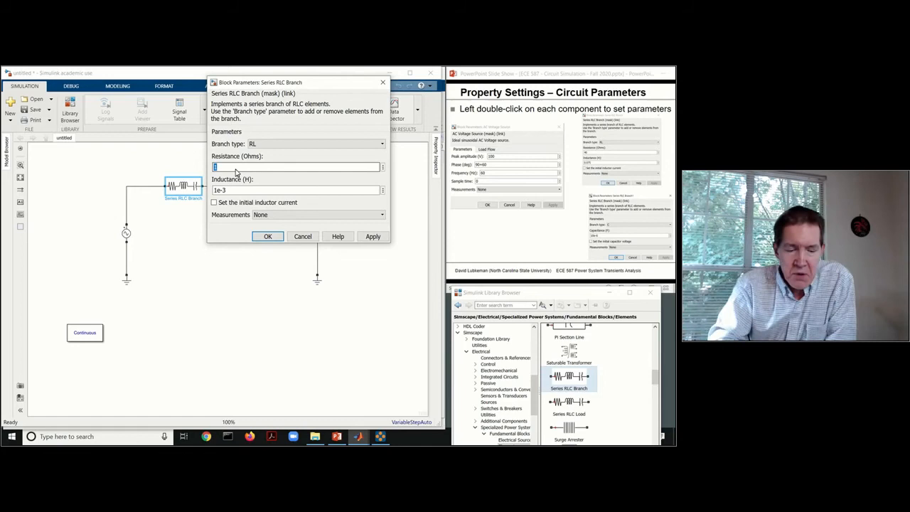
pyautogui.write('40')
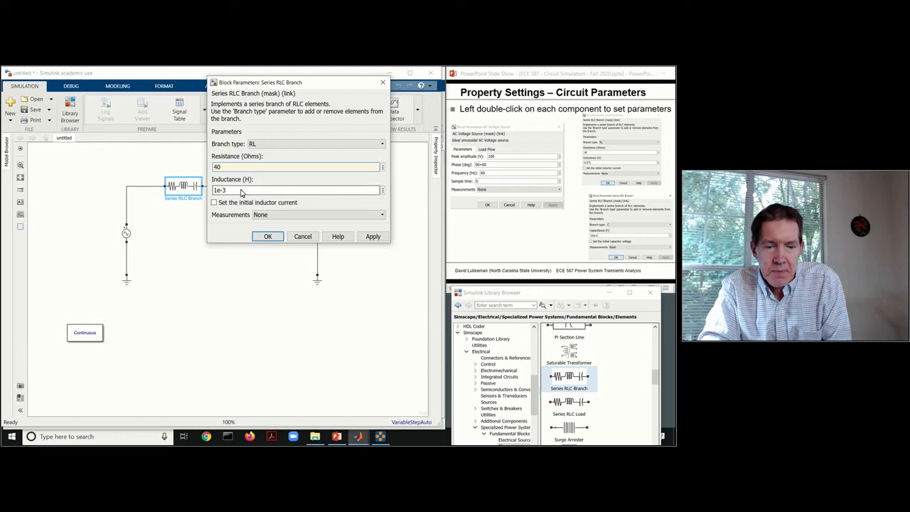
pyautogui.write('75e-3')
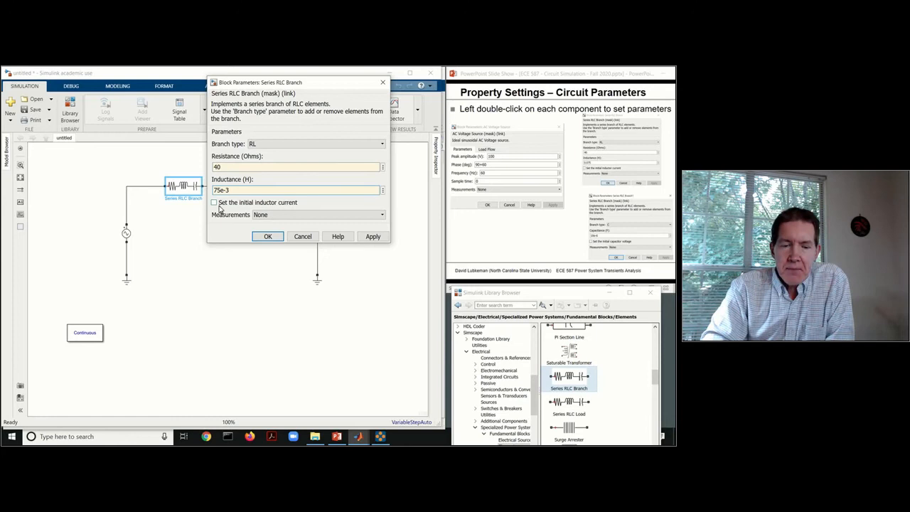
pyautogui.click(215, 202)
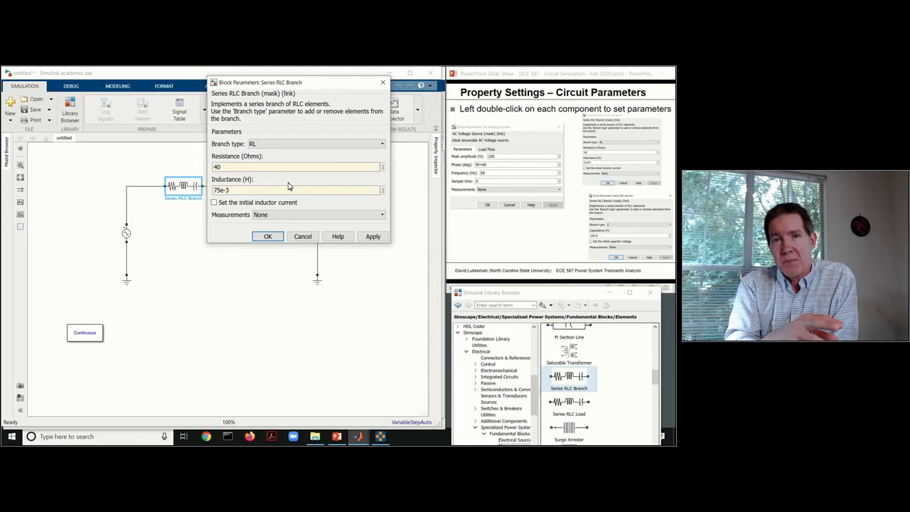
pyautogui.moveTo(205, 205)
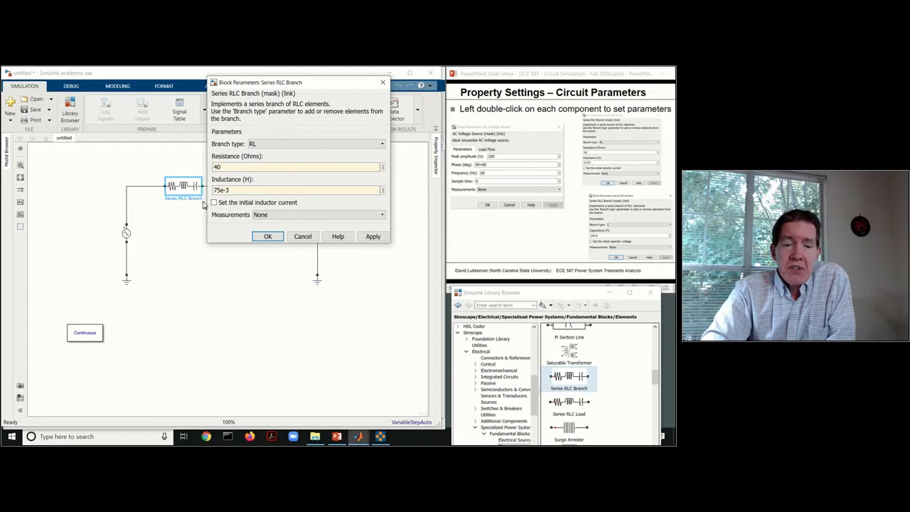
pyautogui.click(373, 237)
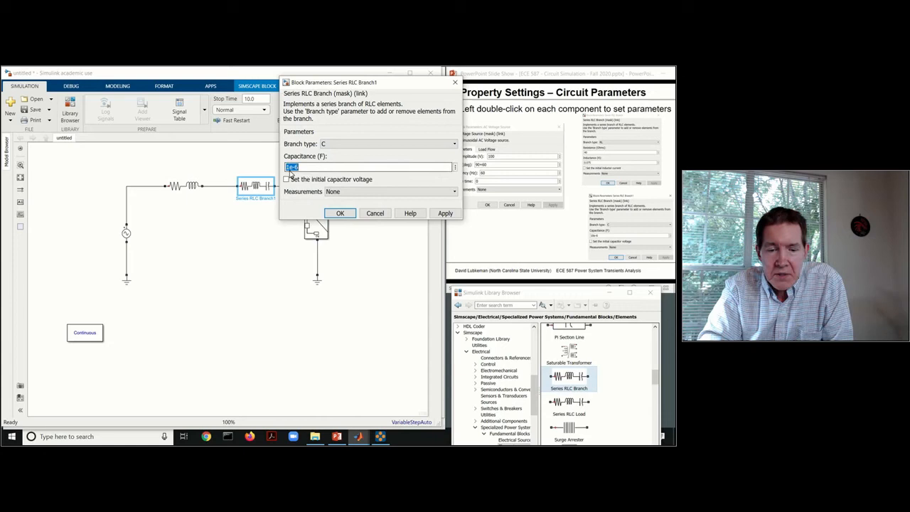
# Set the second branch's capacitance to 10e-6 F as a capacitor-only branch.
pyautogui.write('10e-6')
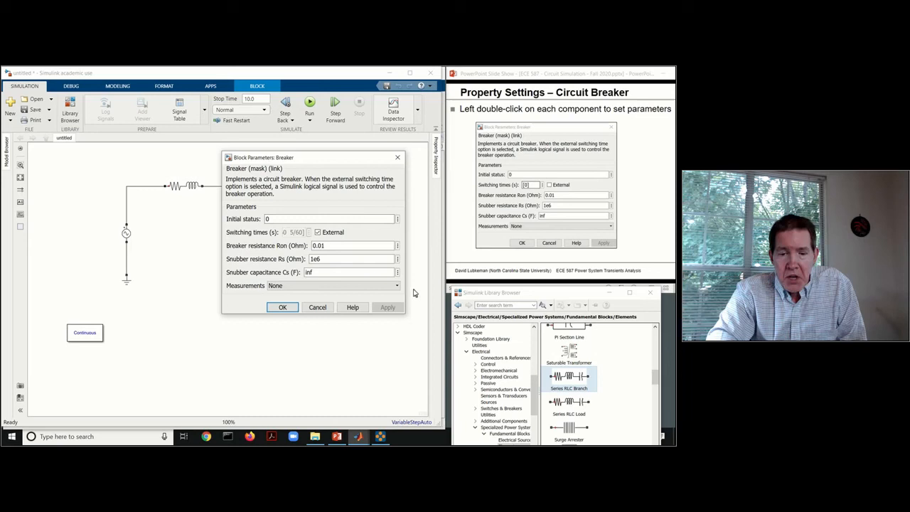
pyautogui.moveTo(239, 282)
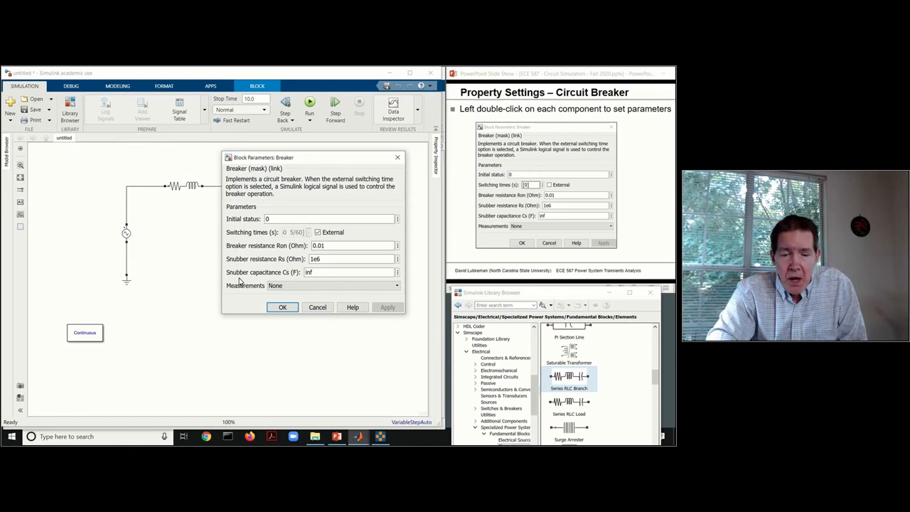
# Uncheck the breaker's External control so it uses internal switching times with initial status 0, and confirm.
pyautogui.click(317, 232)
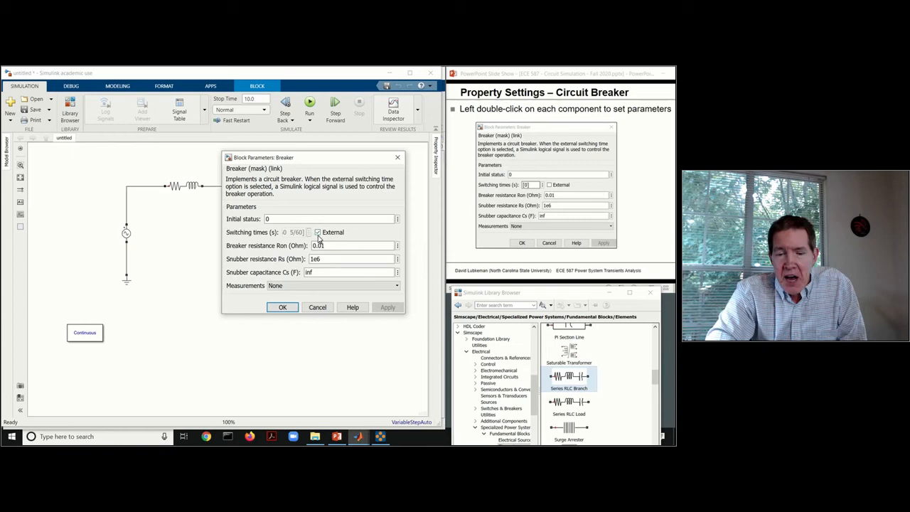
pyautogui.click(318, 232)
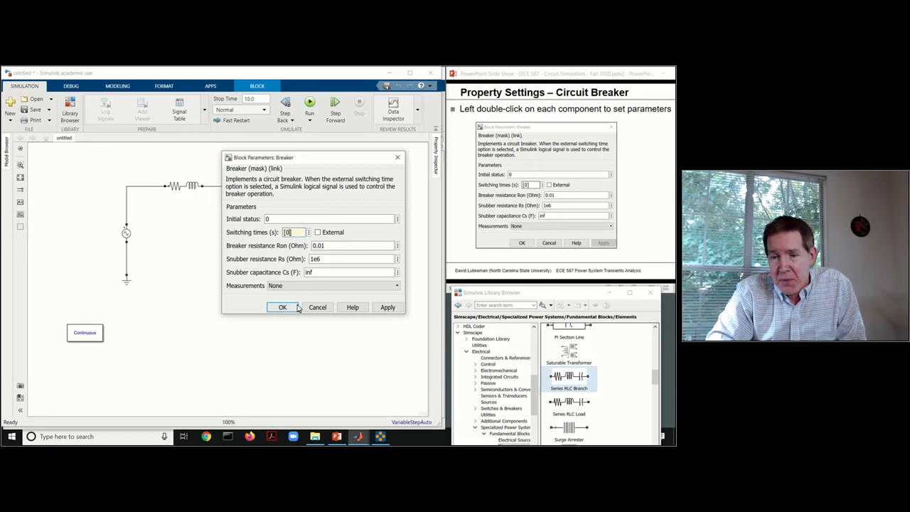
pyautogui.click(387, 307)
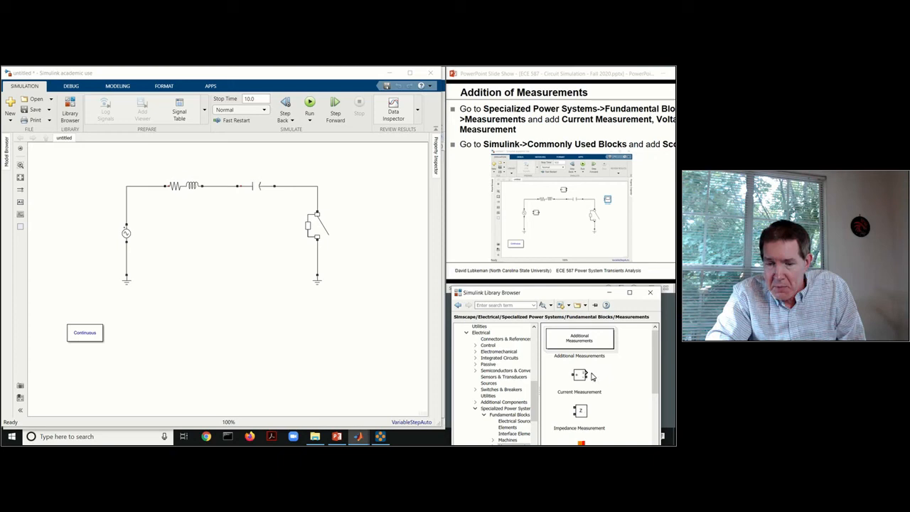
# Place a measurement block in the diagram and flip one measurement block left-right.
pyautogui.moveTo(579, 376); pyautogui.dragTo(226, 154)
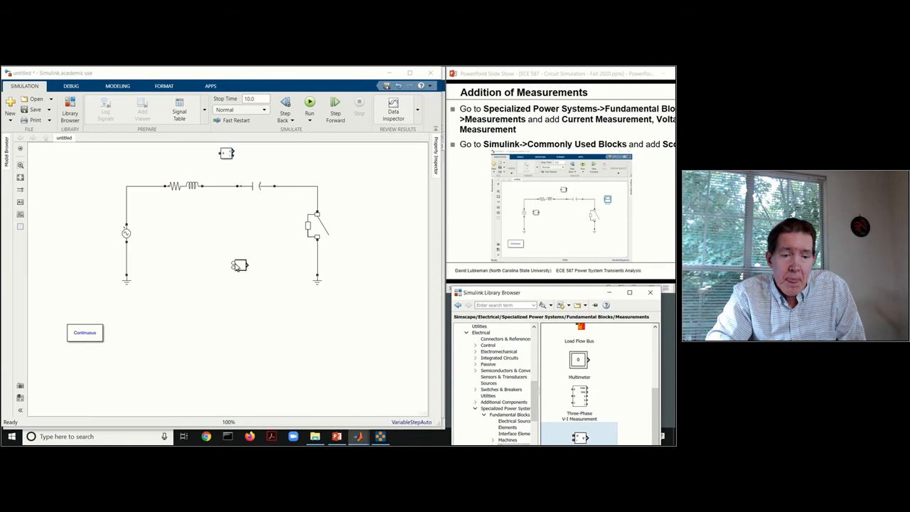
pyautogui.rightClick(91, 224)
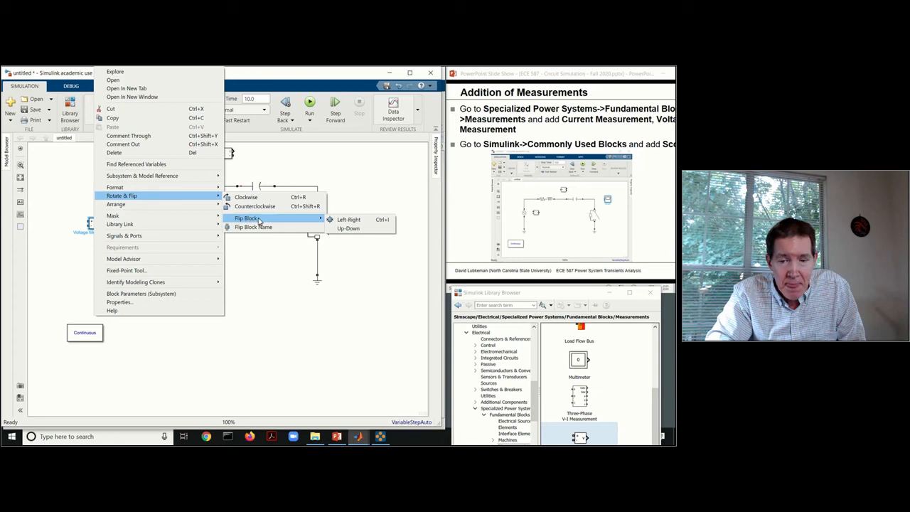
pyautogui.click(349, 219)
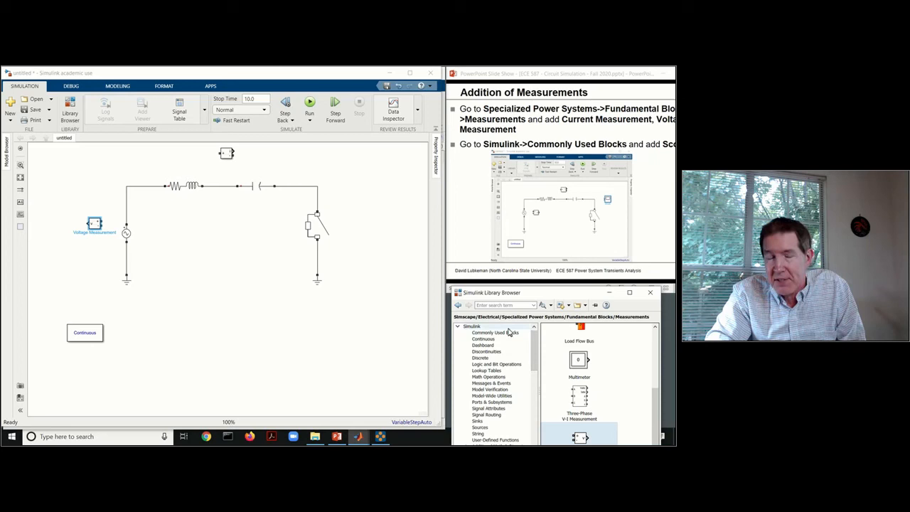
pyautogui.click(495, 333)
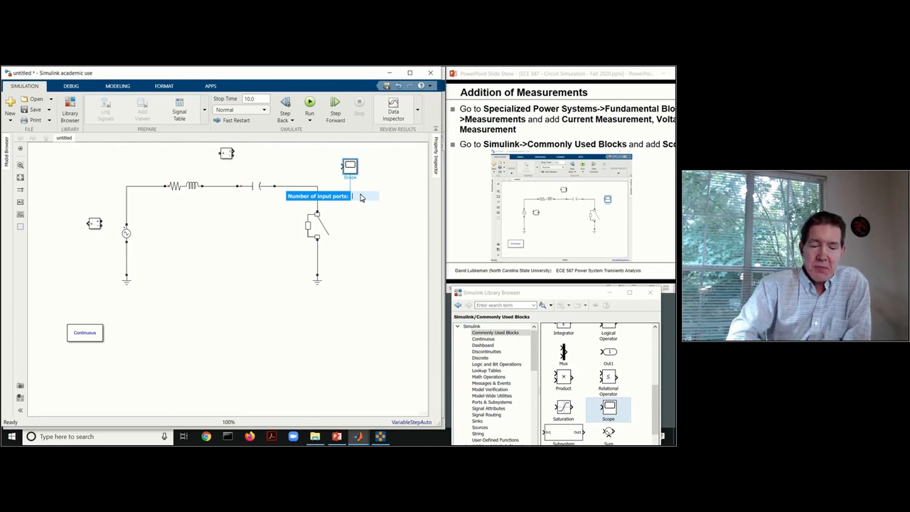
# Set the Scope's number of input ports to 2.
pyautogui.write('2')
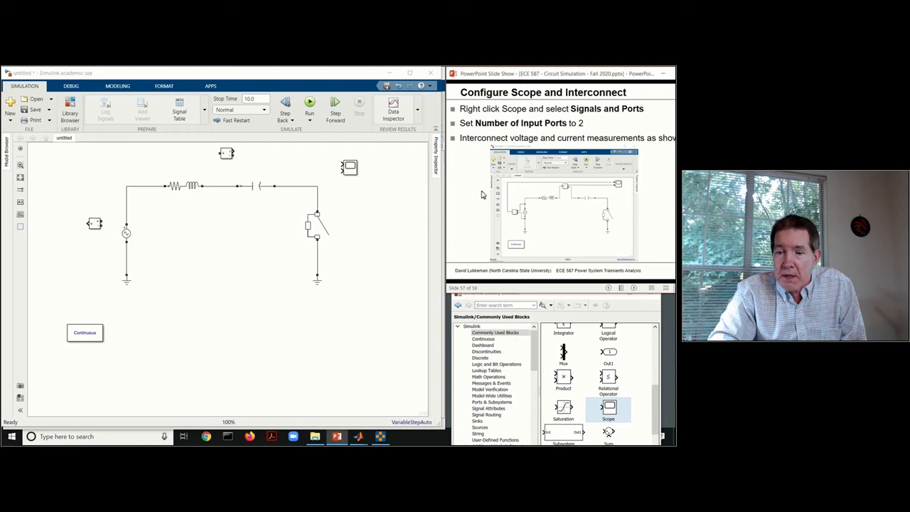
# Wire the Voltage Measurement output into the Scope's input port.
pyautogui.rightClick(214, 186)
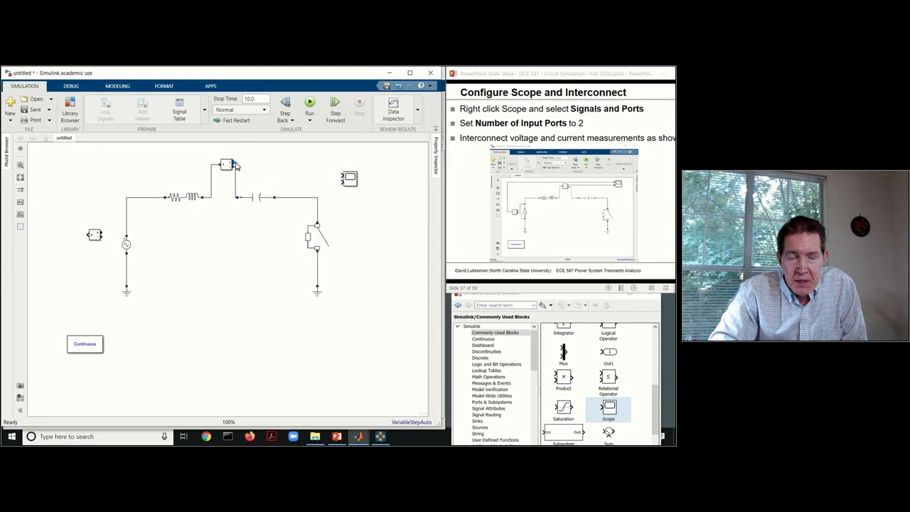
pyautogui.moveTo(239, 165); pyautogui.dragTo(342, 182)
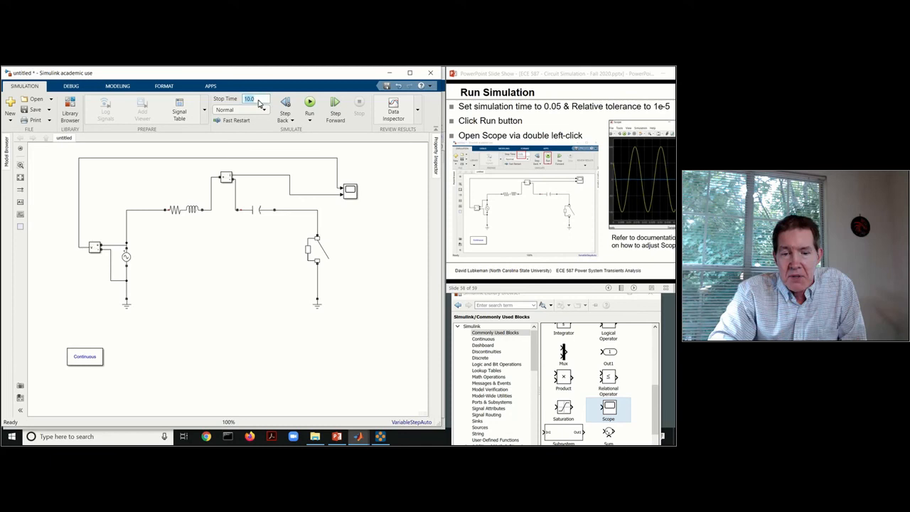
# Set the stop time to 0.05 and bring up the model's configuration parameters from Modeling.
pyautogui.write('0.05')
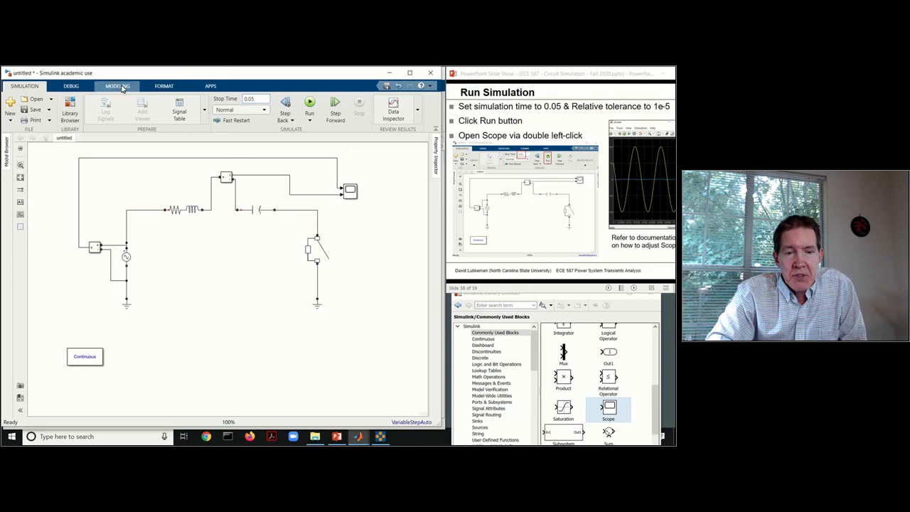
pyautogui.click(117, 85)
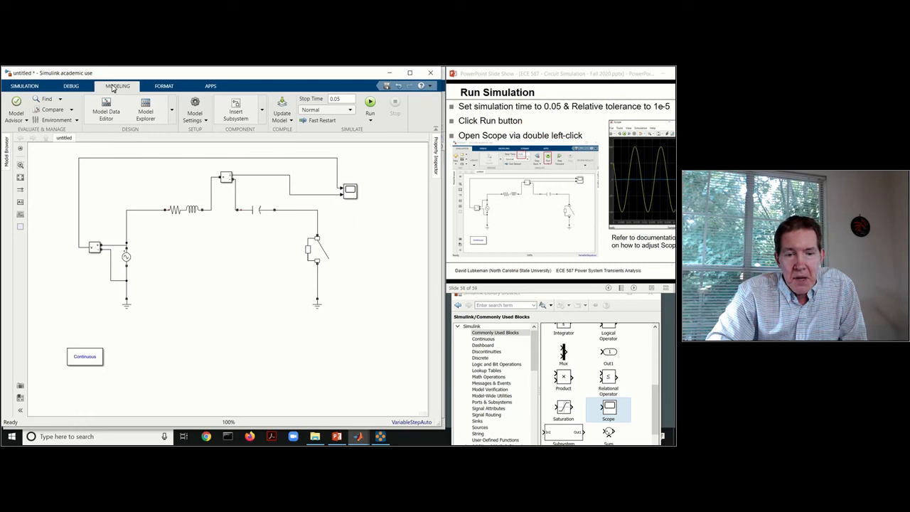
pyautogui.click(194, 107)
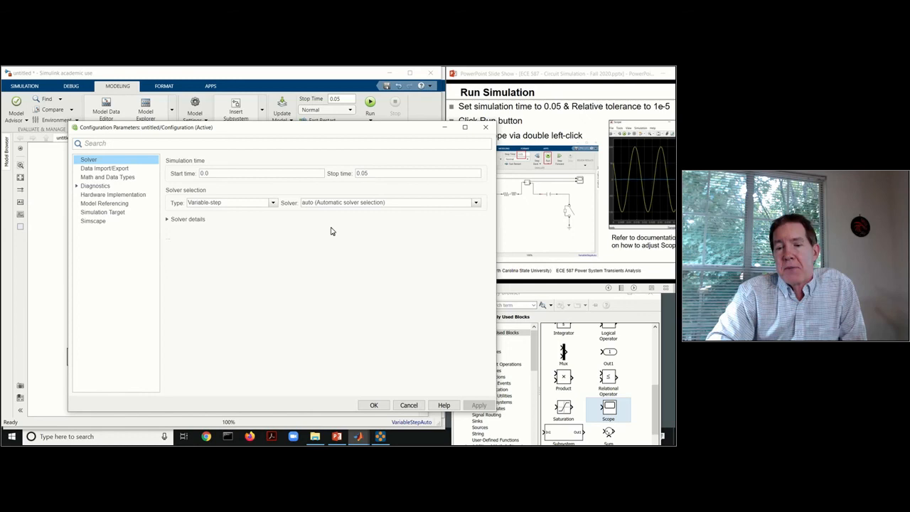
pyautogui.moveTo(310, 214)
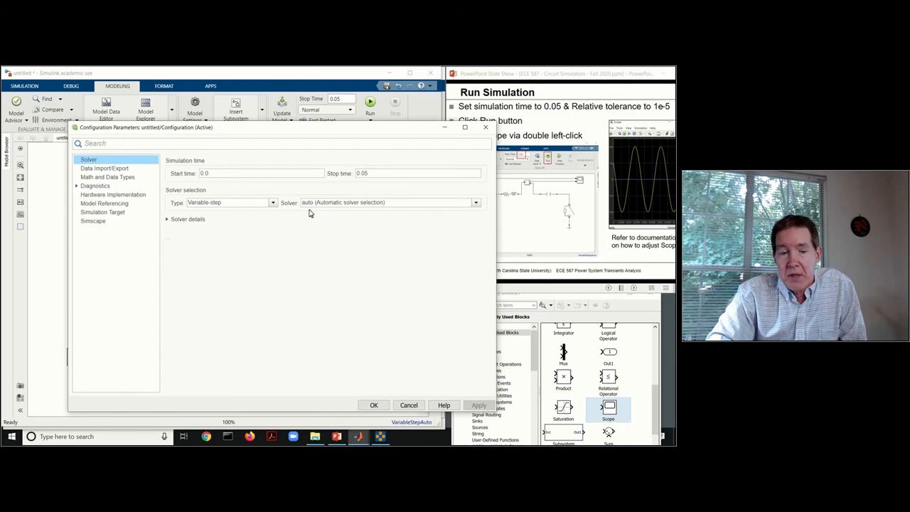
# Set the solver's relative tolerance to 1e-5 and confirm the configuration parameters.
pyautogui.click(167, 219)
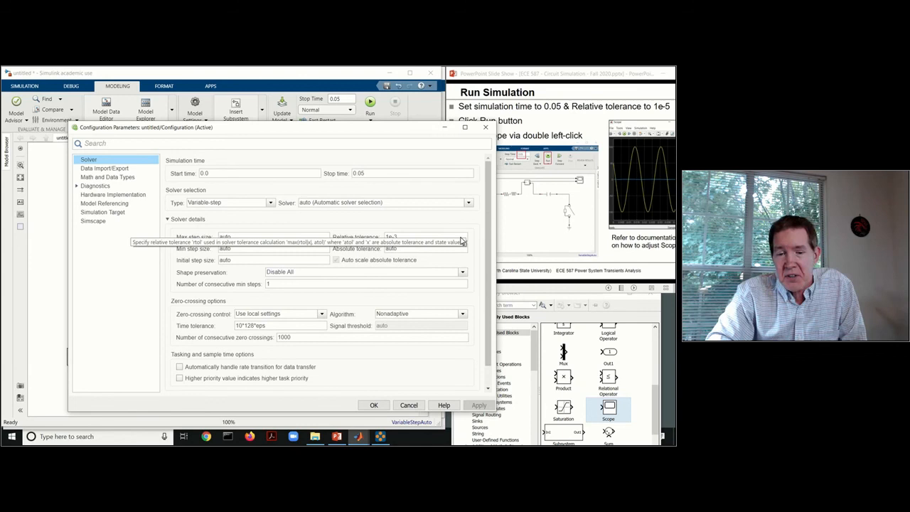
pyautogui.tripleClick(426, 236)
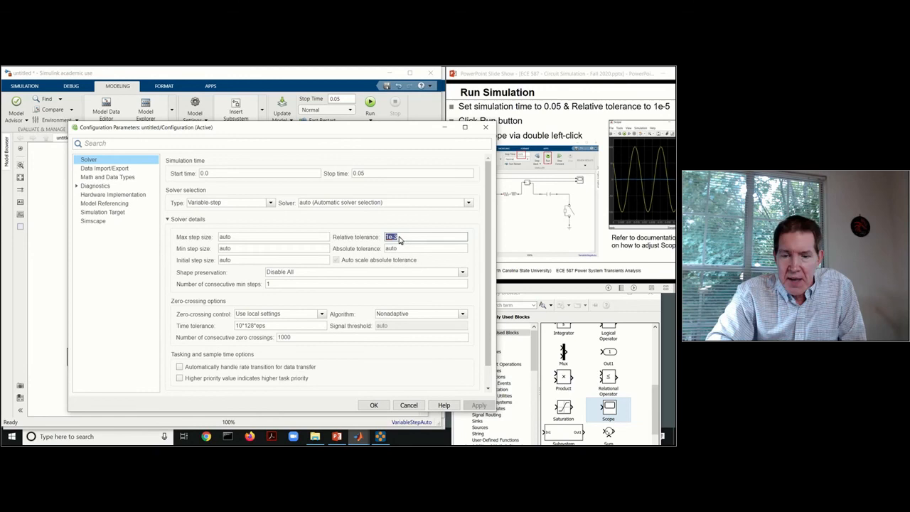
pyautogui.write('1e-5')
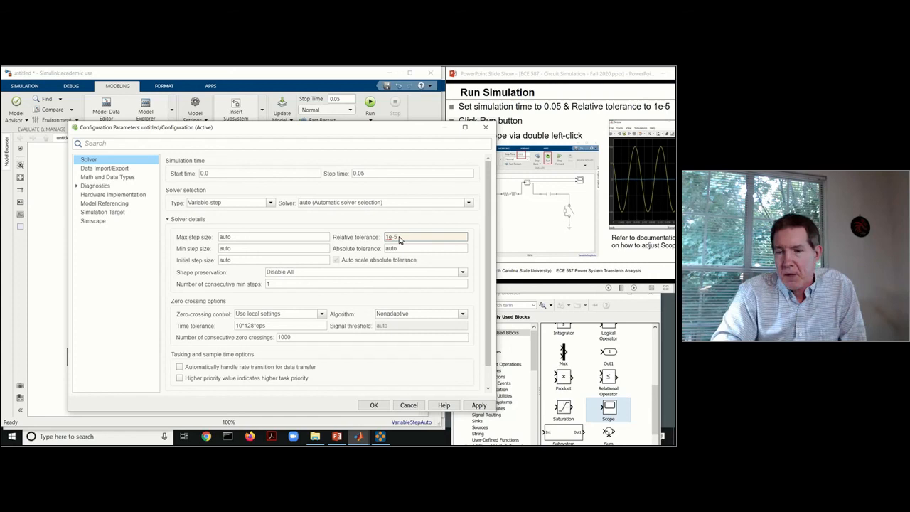
pyautogui.click(373, 404)
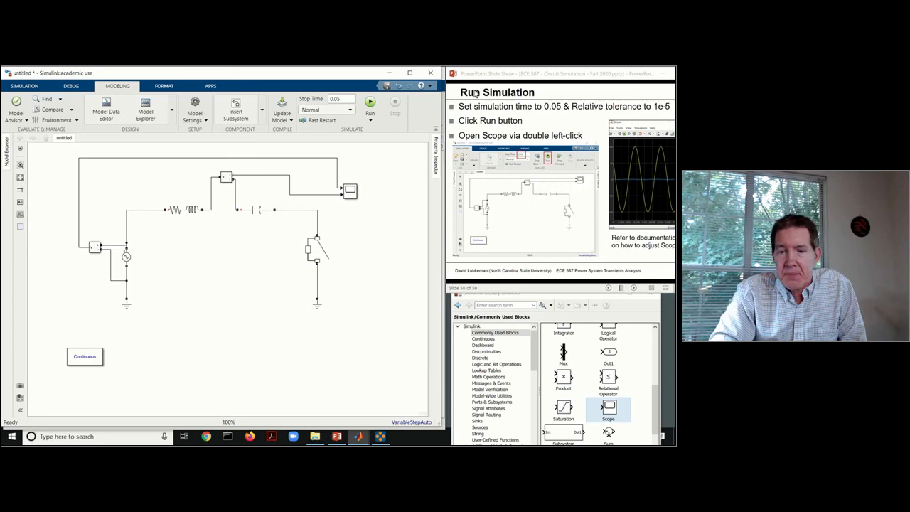
# Run the simulation and wait through compiling until it completes.
pyautogui.click(370, 105)
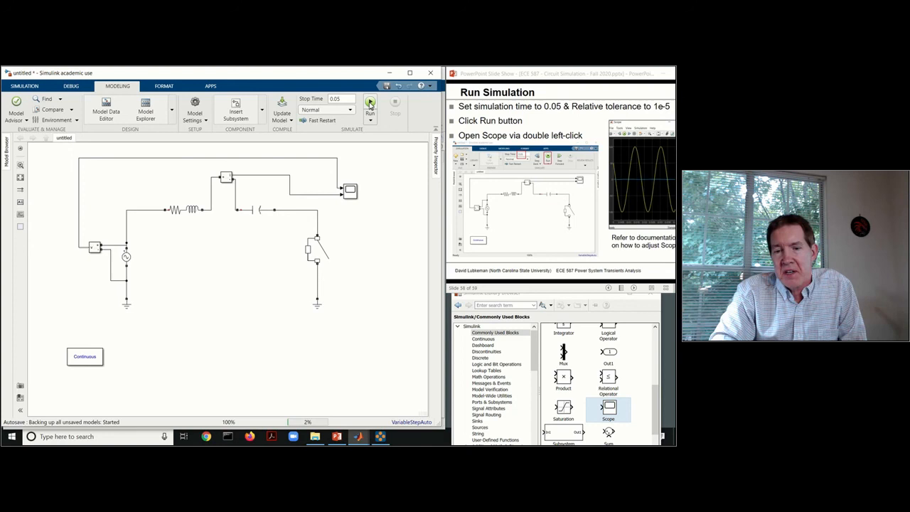
pyautogui.click(370, 105)
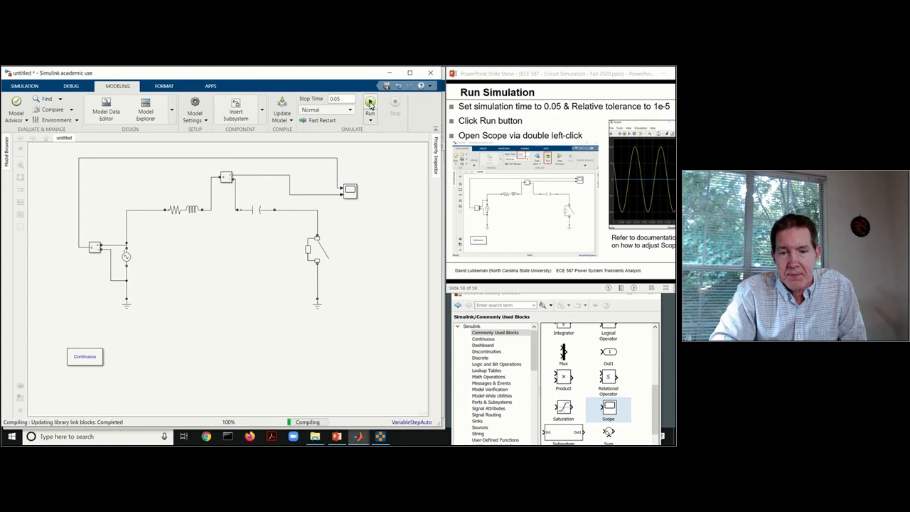
pyautogui.click(370, 105)
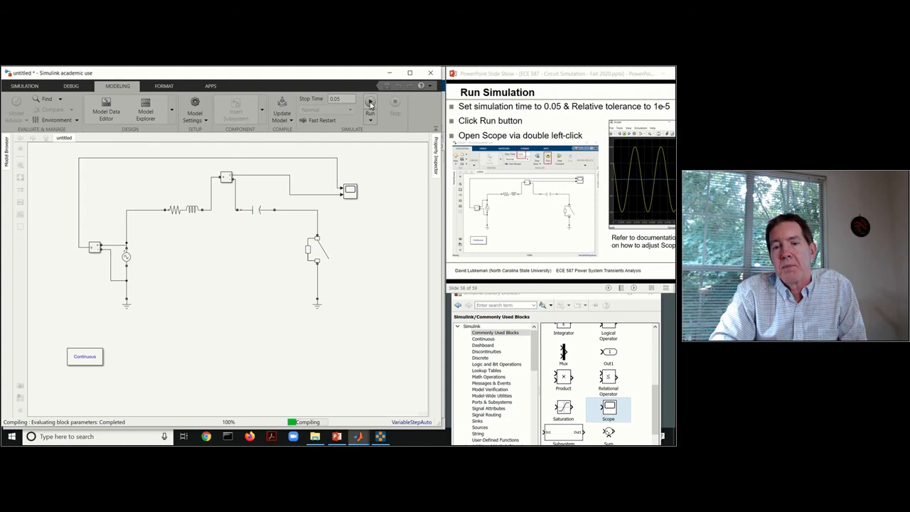
pyautogui.moveTo(370, 105)
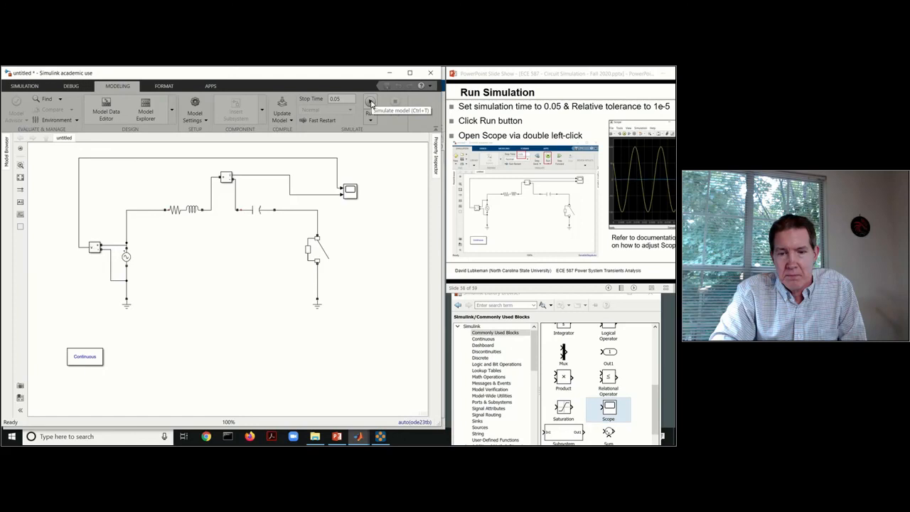
pyautogui.click(350, 190)
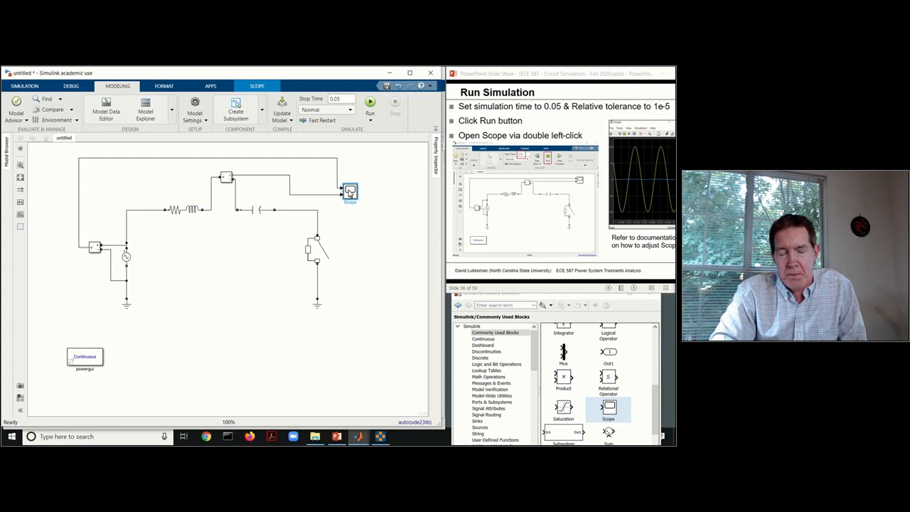
# Show the Scope's sinusoidal waveforms from the 0.05 s simulation.
pyautogui.doubleClick(350, 192)
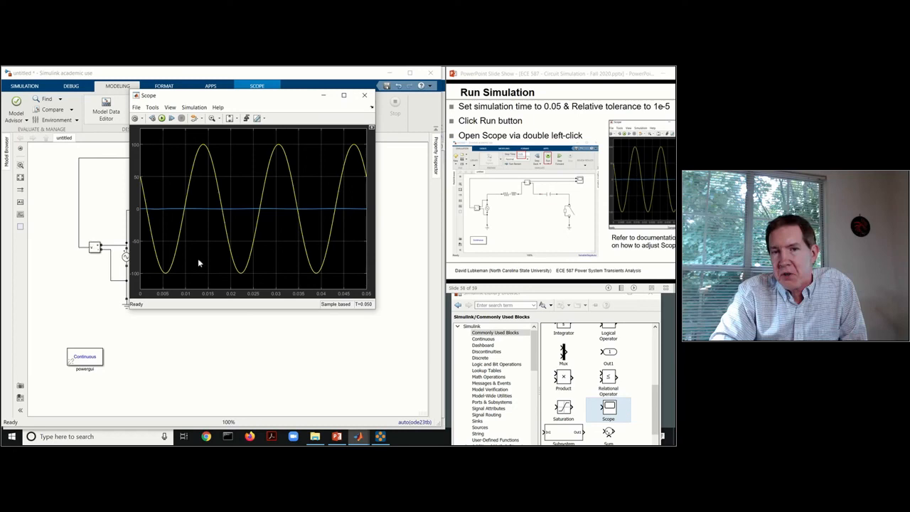
pyautogui.moveTo(139, 174)
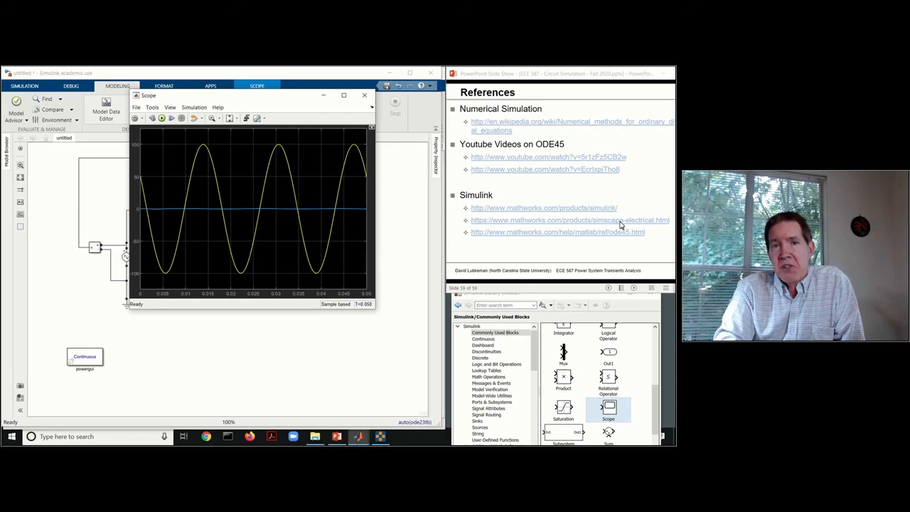
pyautogui.moveTo(534, 205)
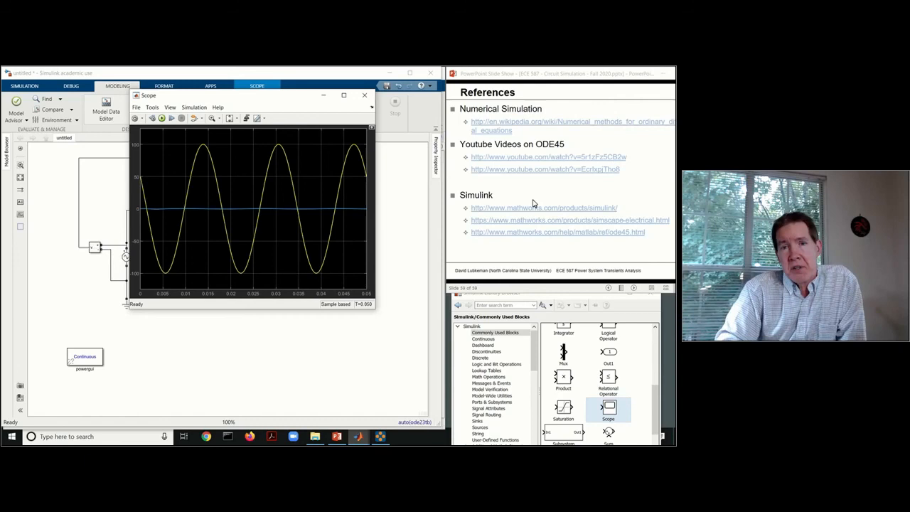